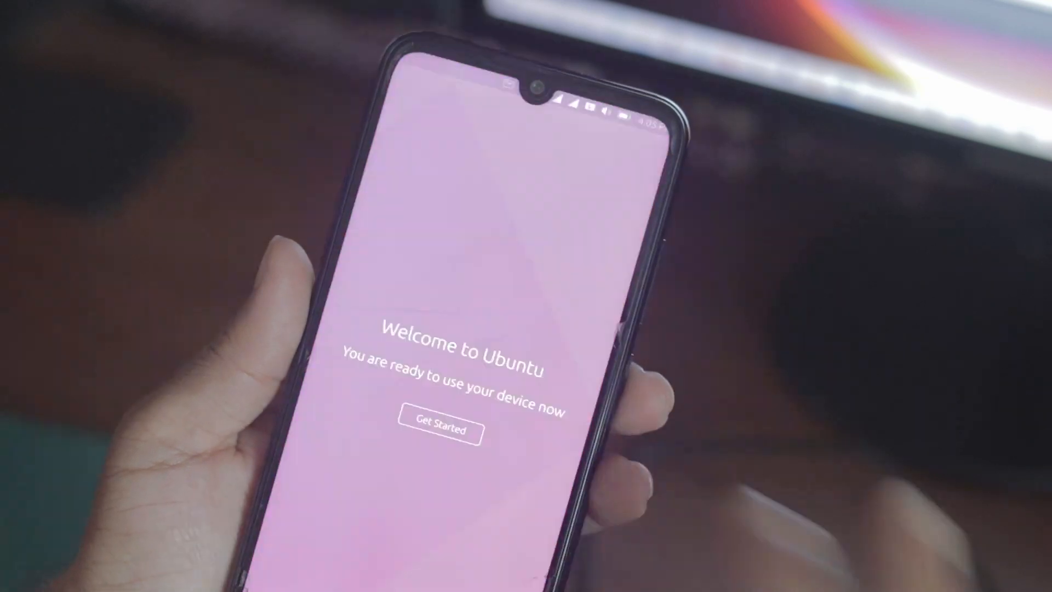
# Launch Google Chrome from the taskbar onto the Google homepage
pyautogui.click(438, 429)
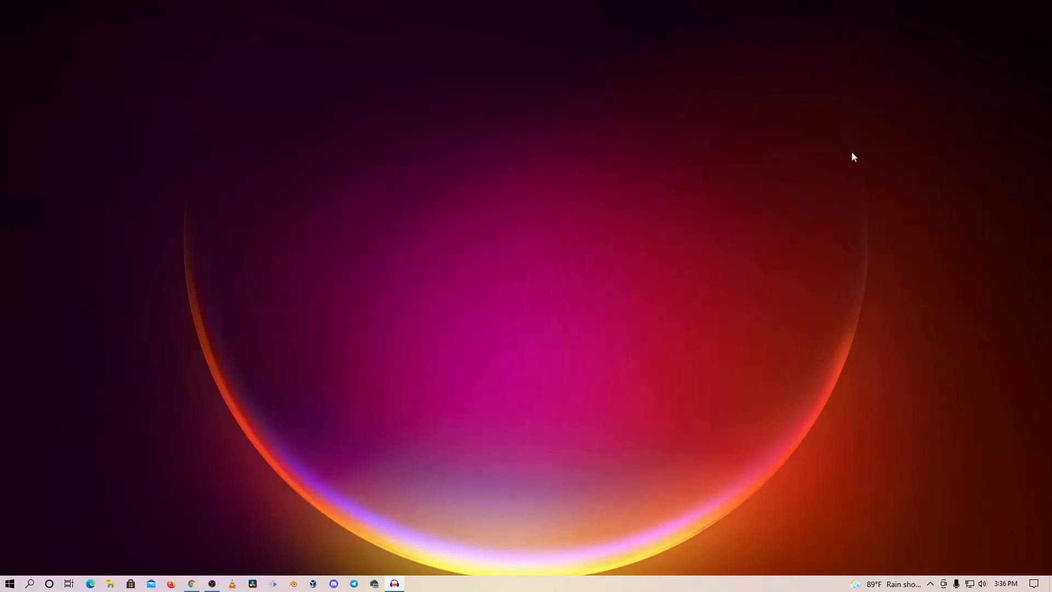
pyautogui.moveTo(563, 222)
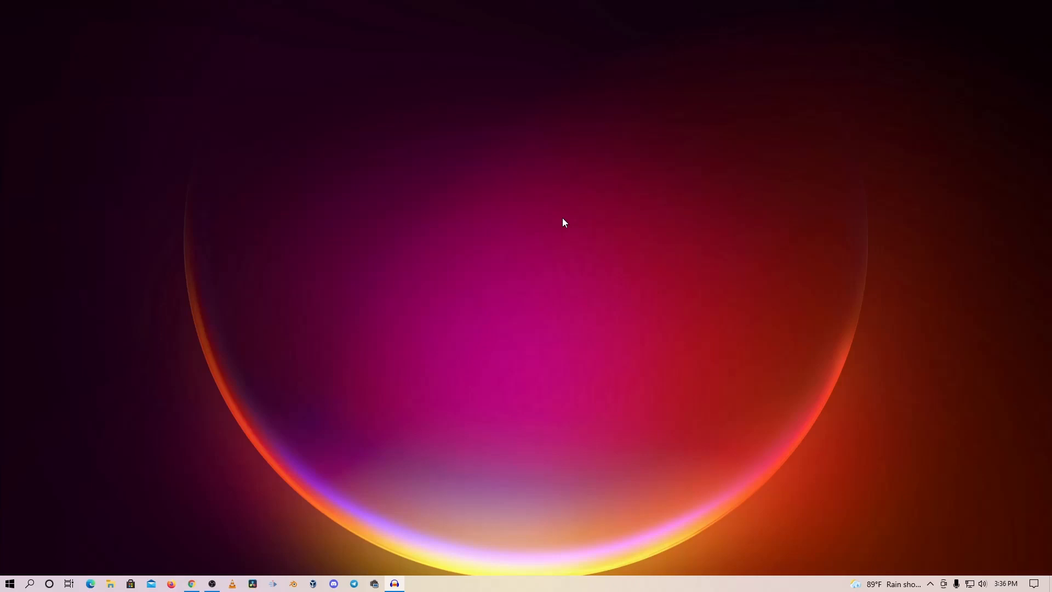
pyautogui.moveTo(400, 306)
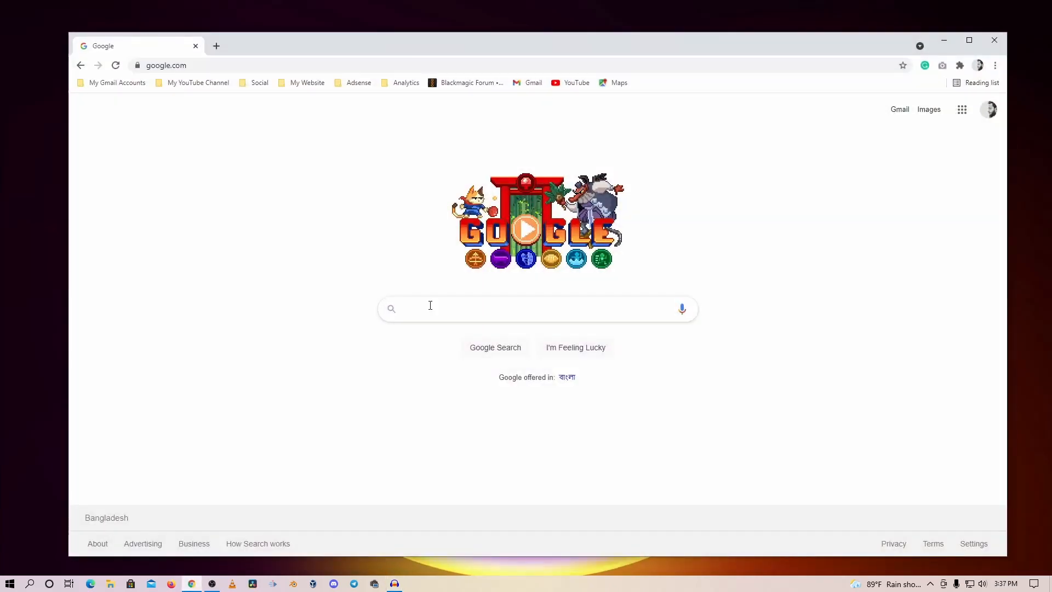
# Search Google for 'ubport' and follow the 'Ubports: Home' result
pyautogui.write('ubpq')
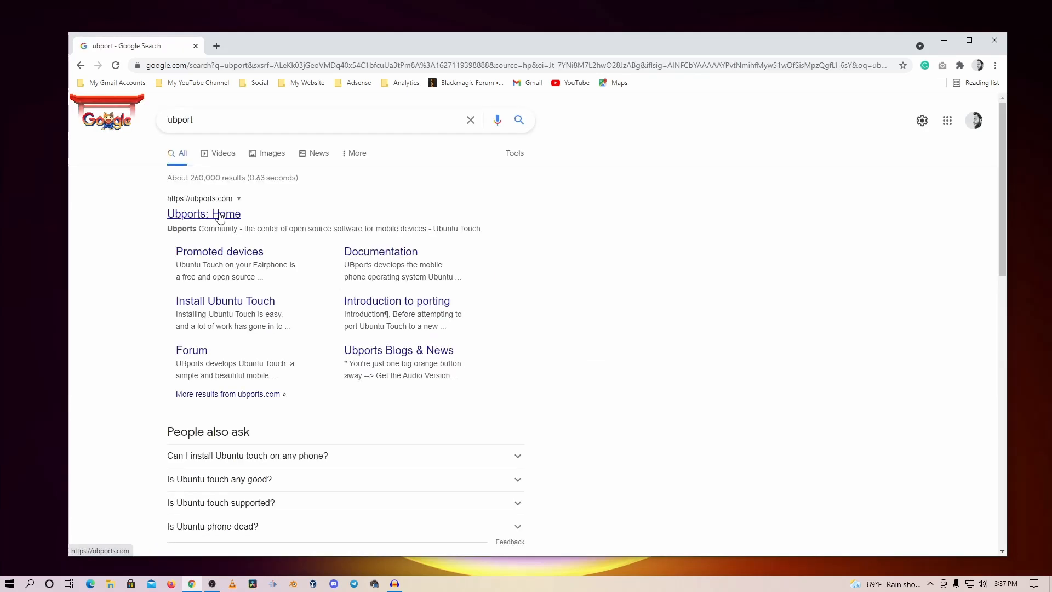
pyautogui.click(204, 213)
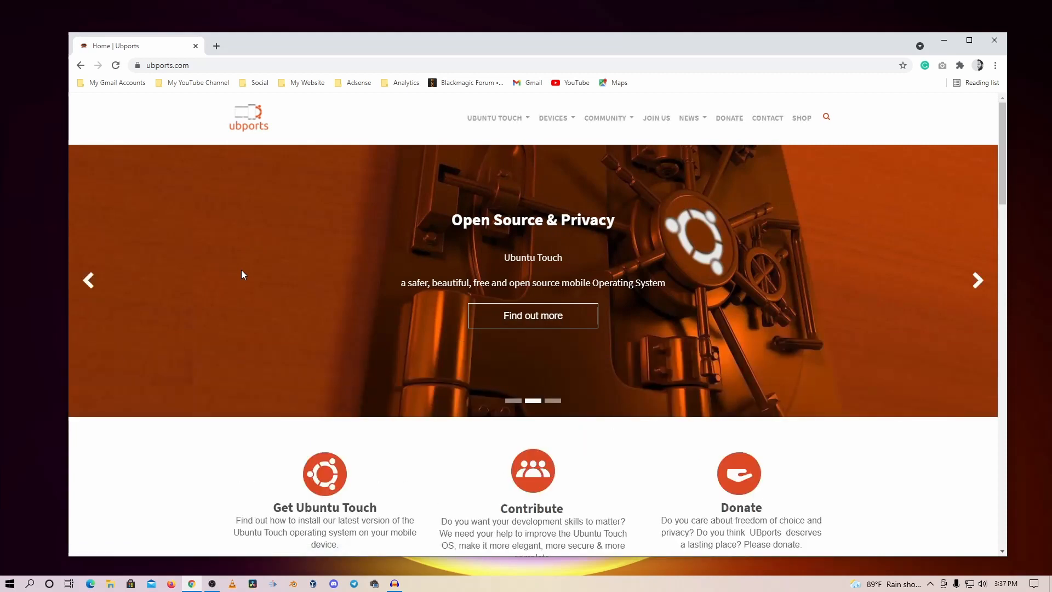
pyautogui.moveTo(555, 119)
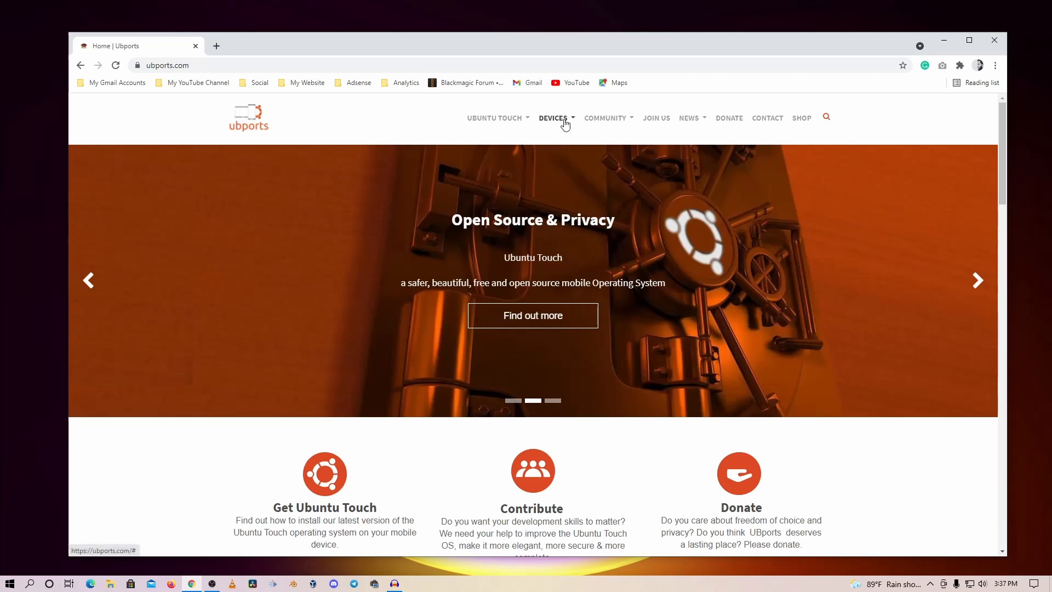
# Go to Devices > All devices and browse the full Ubuntu Touch device list
pyautogui.click(553, 119)
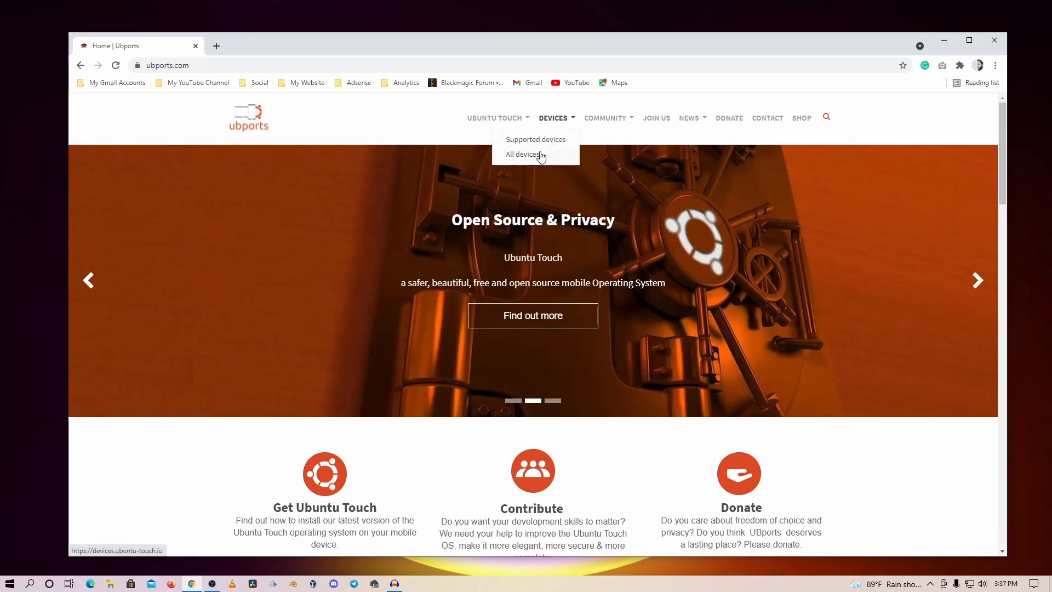
pyautogui.click(523, 154)
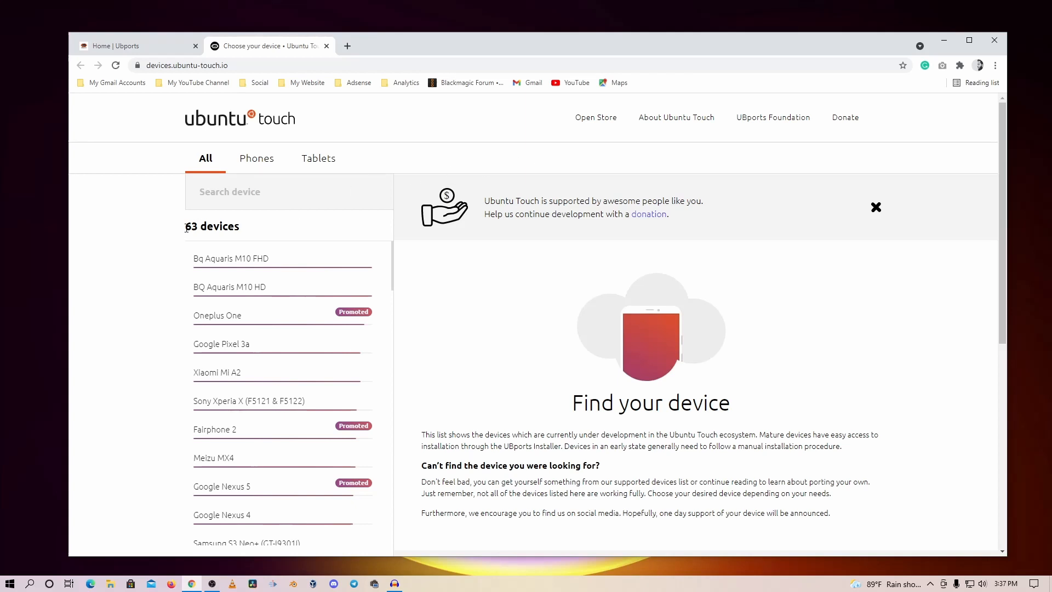
pyautogui.moveTo(557, 329)
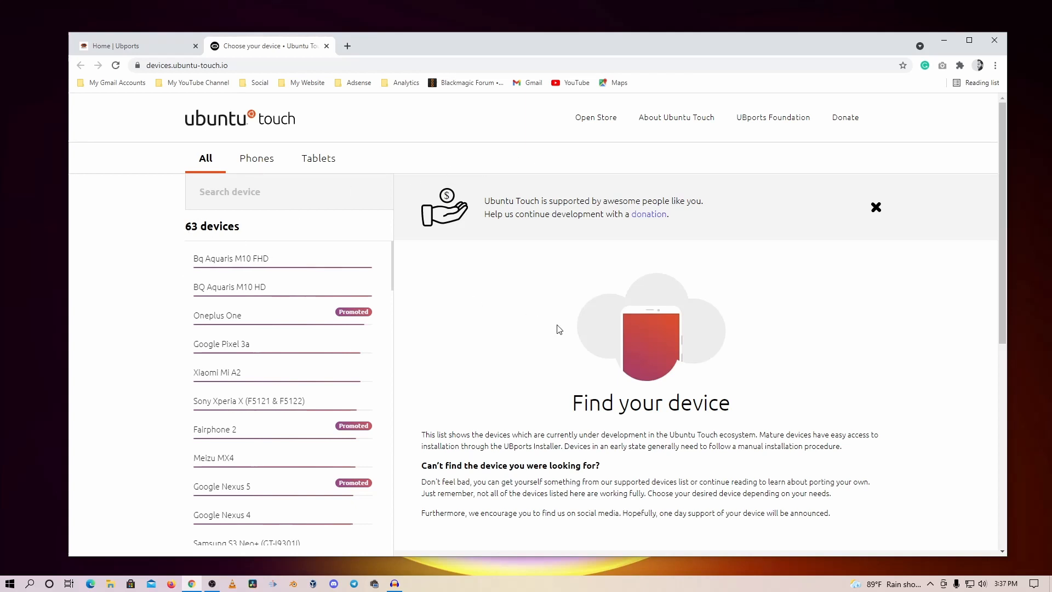
pyautogui.scroll(-3)
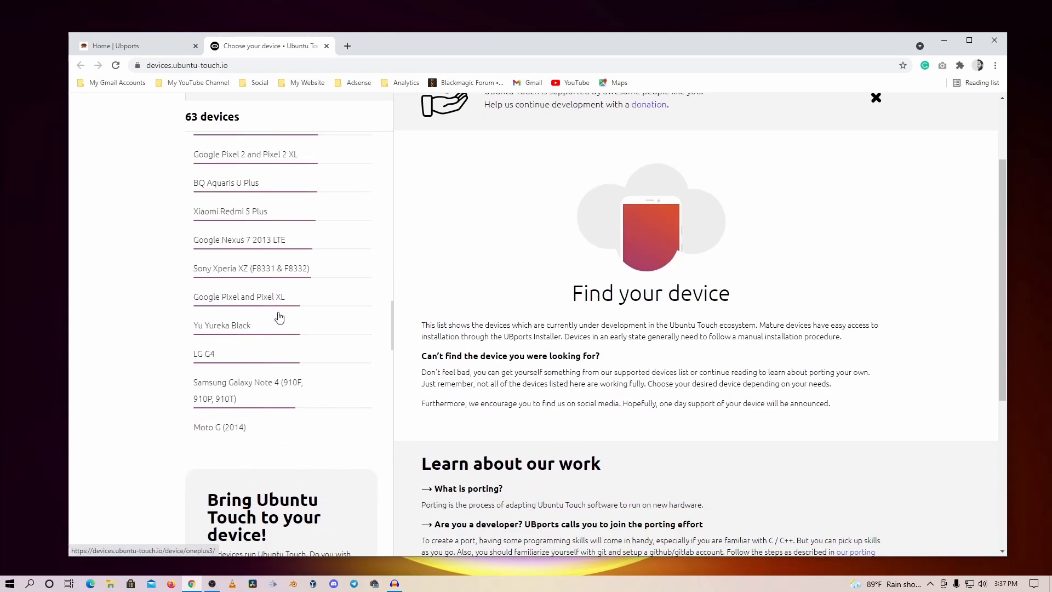
pyautogui.scroll(-3)
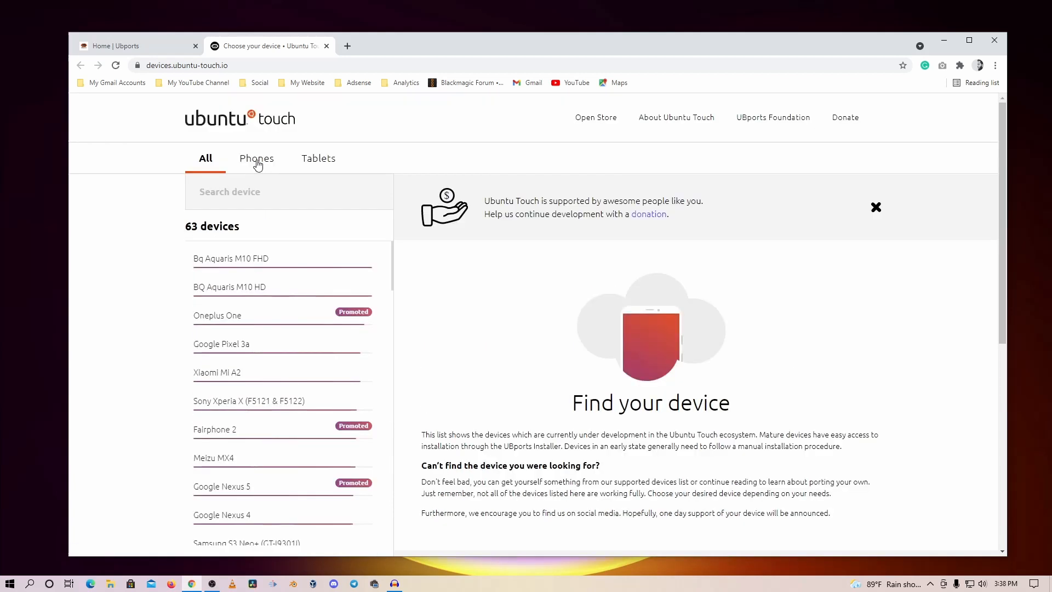
# Filter to Tablets then Phones and scroll to the Xiaomi Redmi Note 7 Pro at 78.7%
pyautogui.click(317, 157)
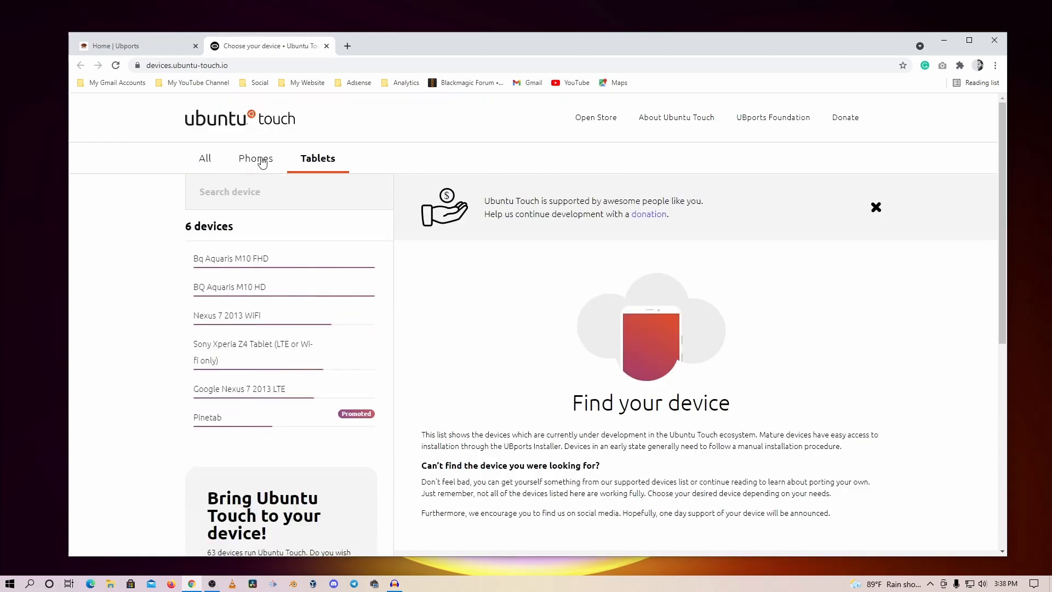
pyautogui.click(255, 158)
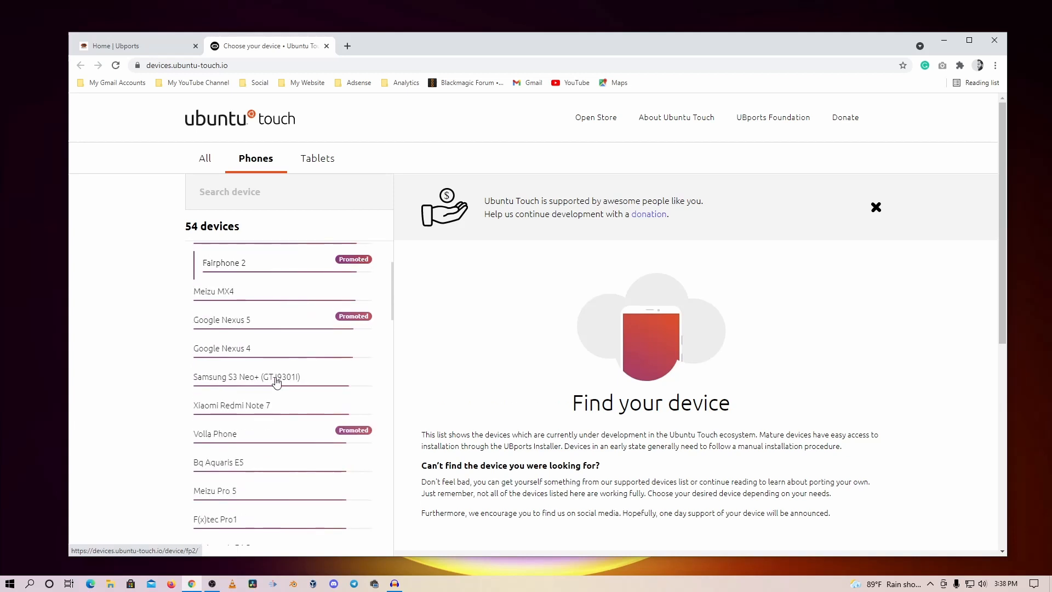
pyautogui.moveTo(276, 405)
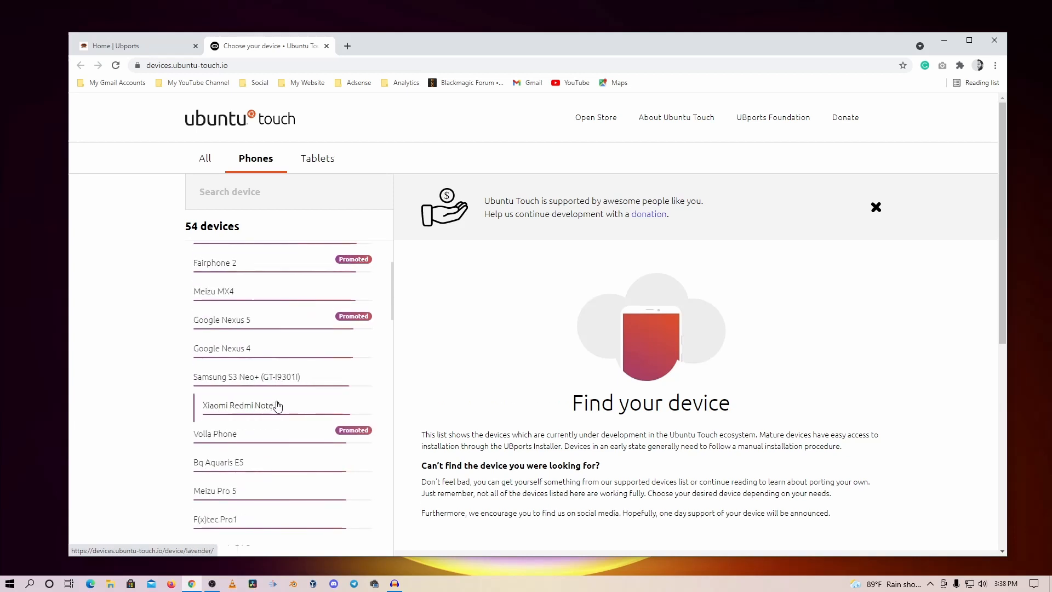
pyautogui.scroll(-3)
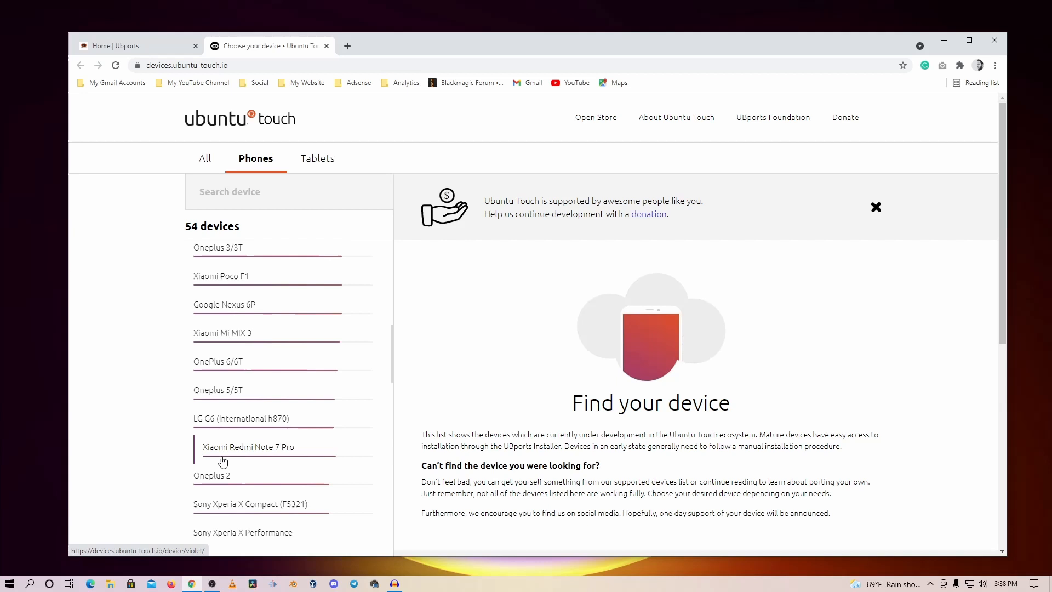
pyautogui.moveTo(282, 455)
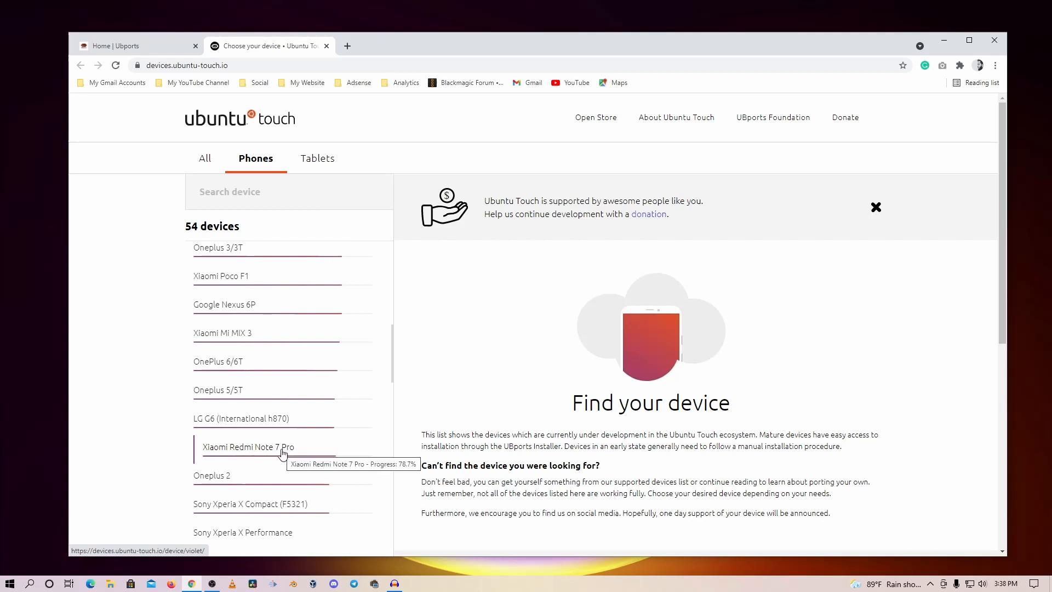
pyautogui.scroll(-3)
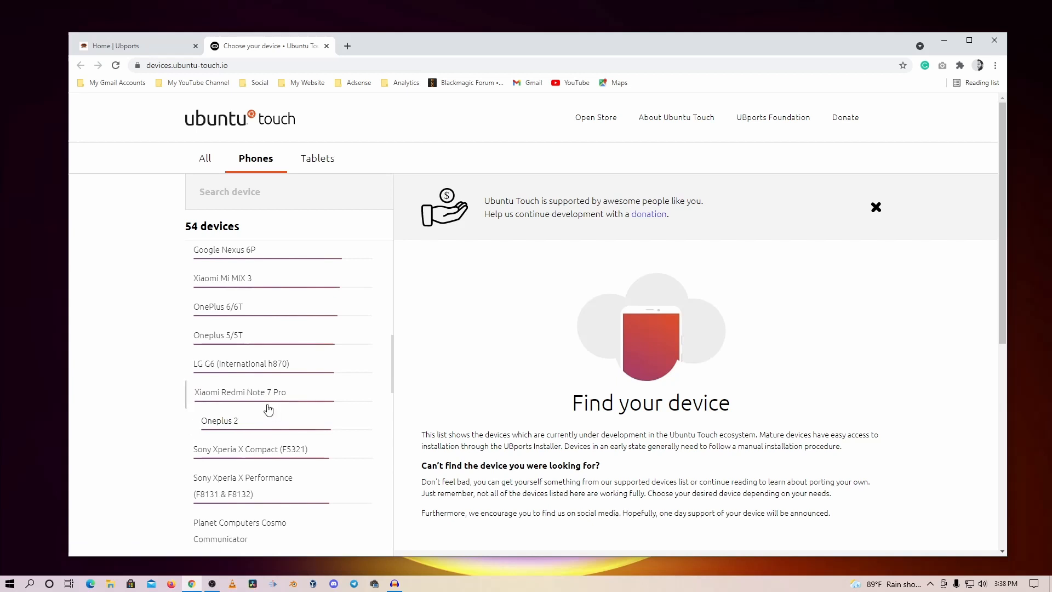
pyautogui.scroll(-3)
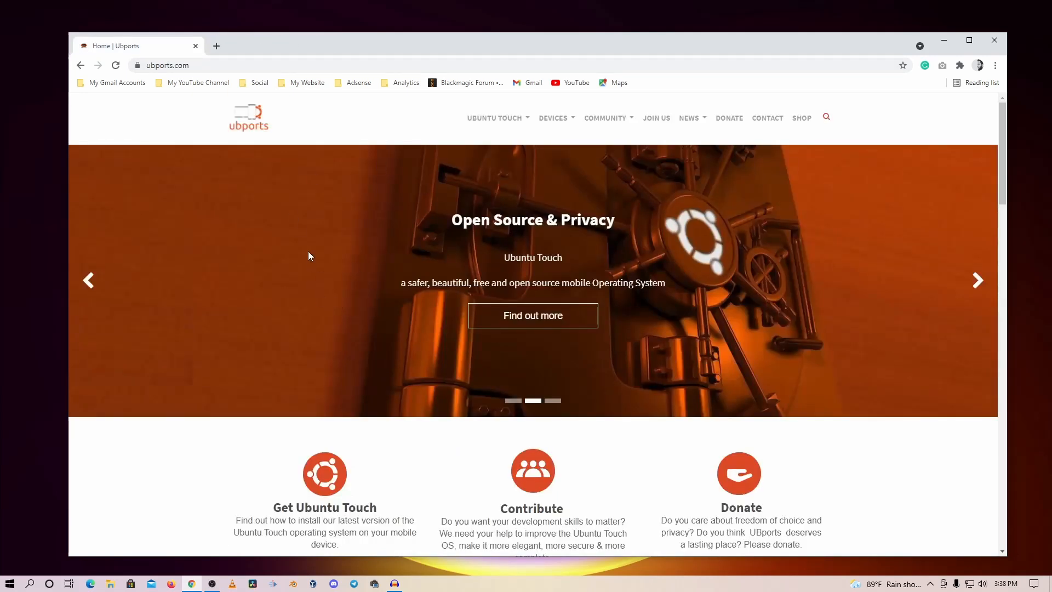
# Reach the Get Ubuntu Touch page and its Ubuntu, Windows and macOS installer downloads
pyautogui.scroll(-3)
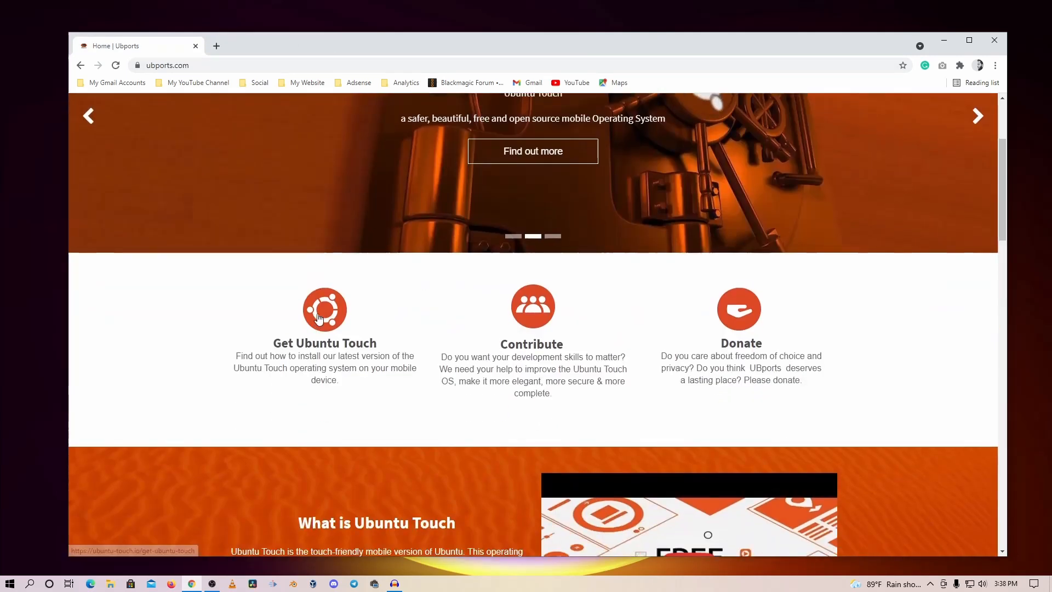
pyautogui.click(324, 309)
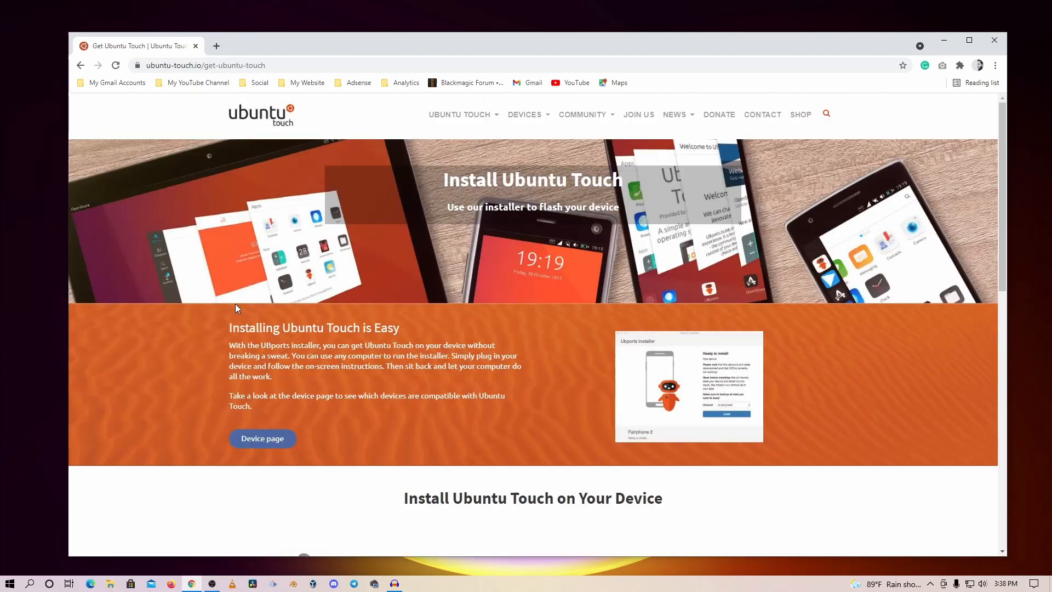
pyautogui.scroll(-3)
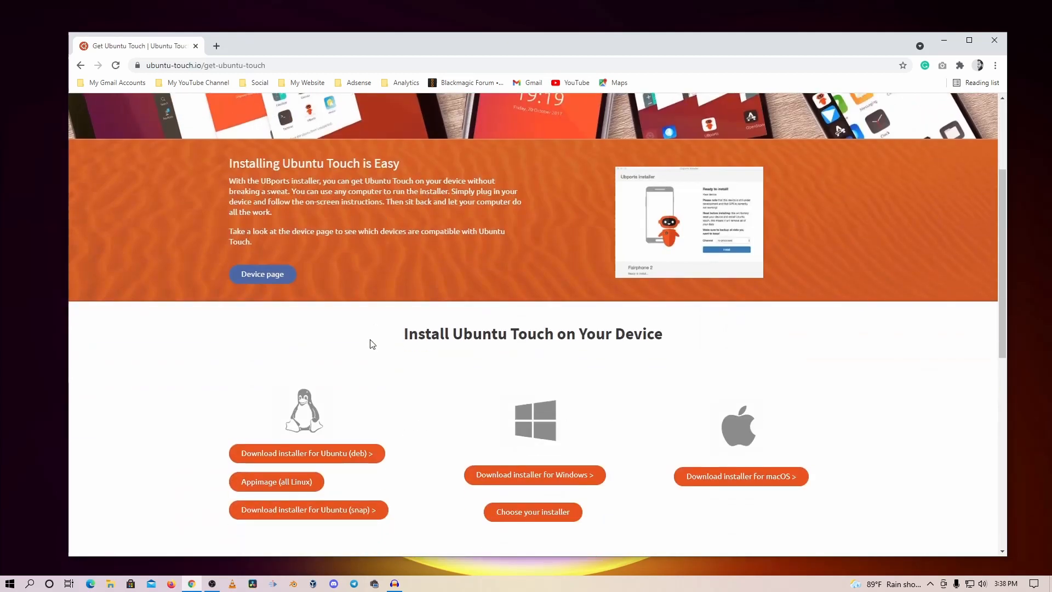
pyautogui.scroll(-3)
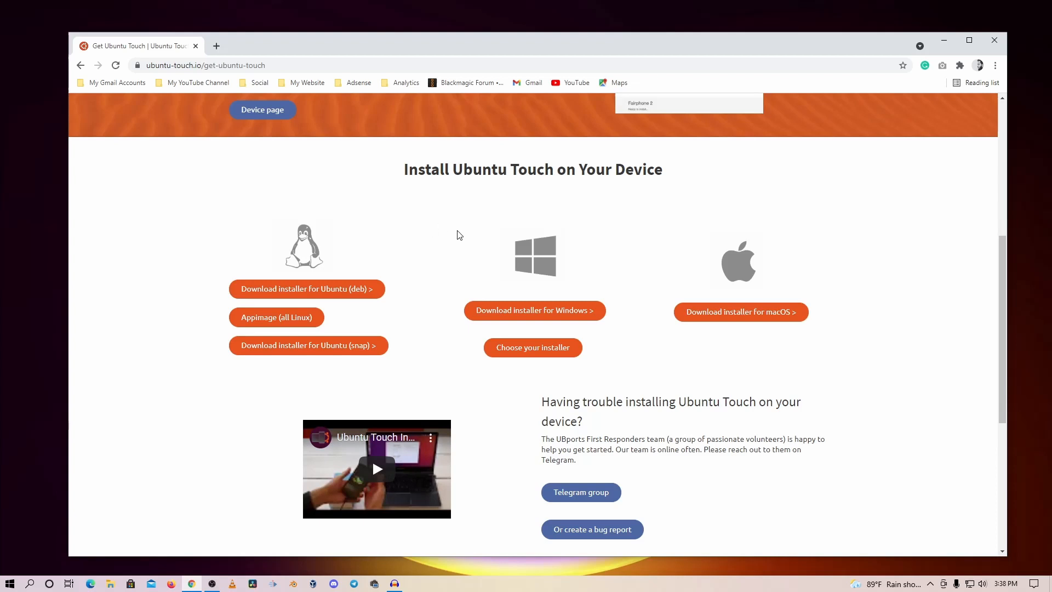
pyautogui.moveTo(446, 230)
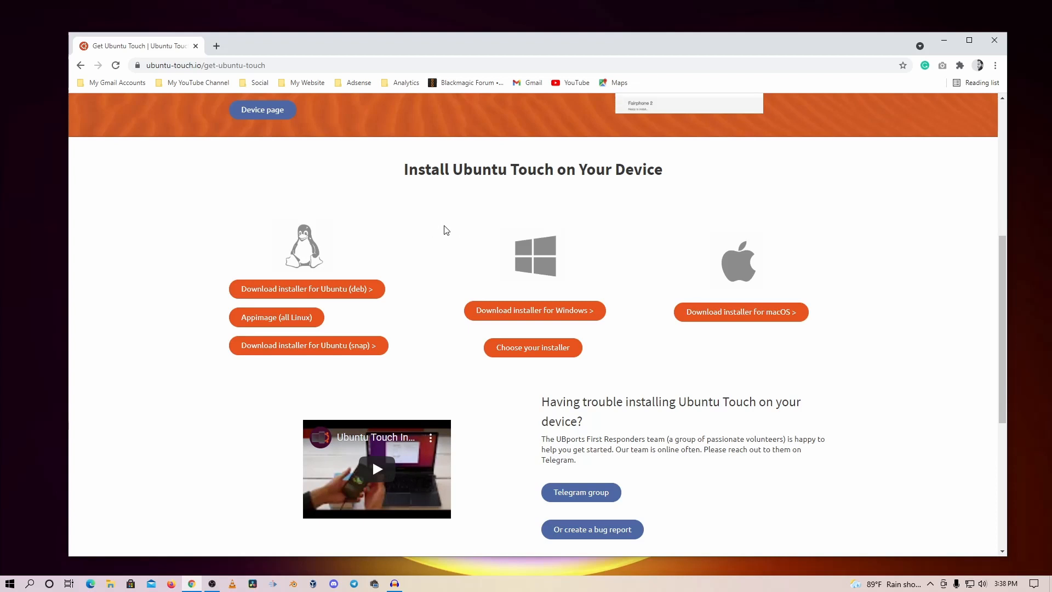
pyautogui.moveTo(730, 265)
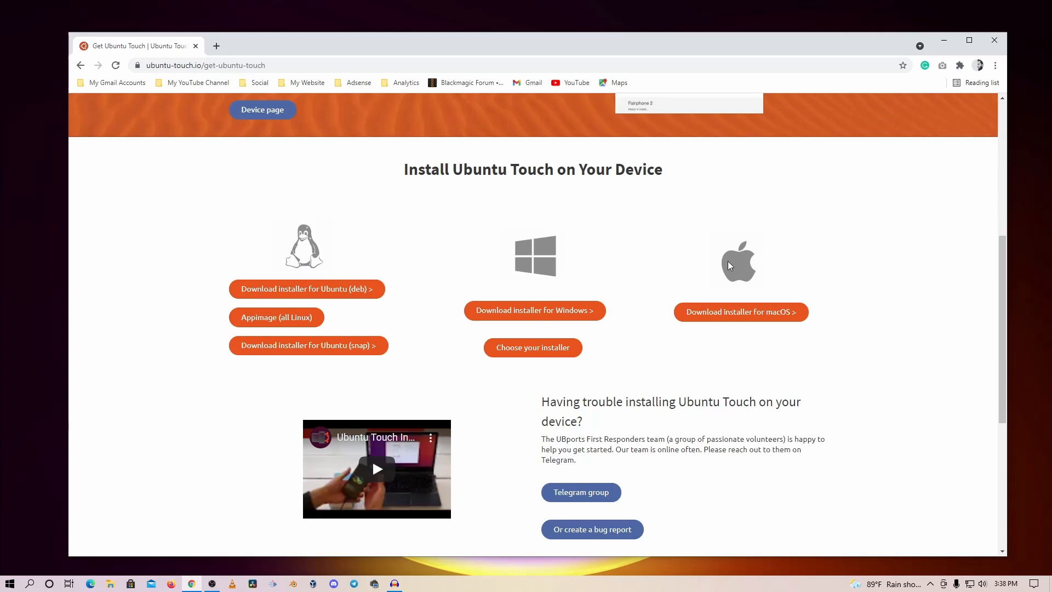
pyautogui.moveTo(853, 407)
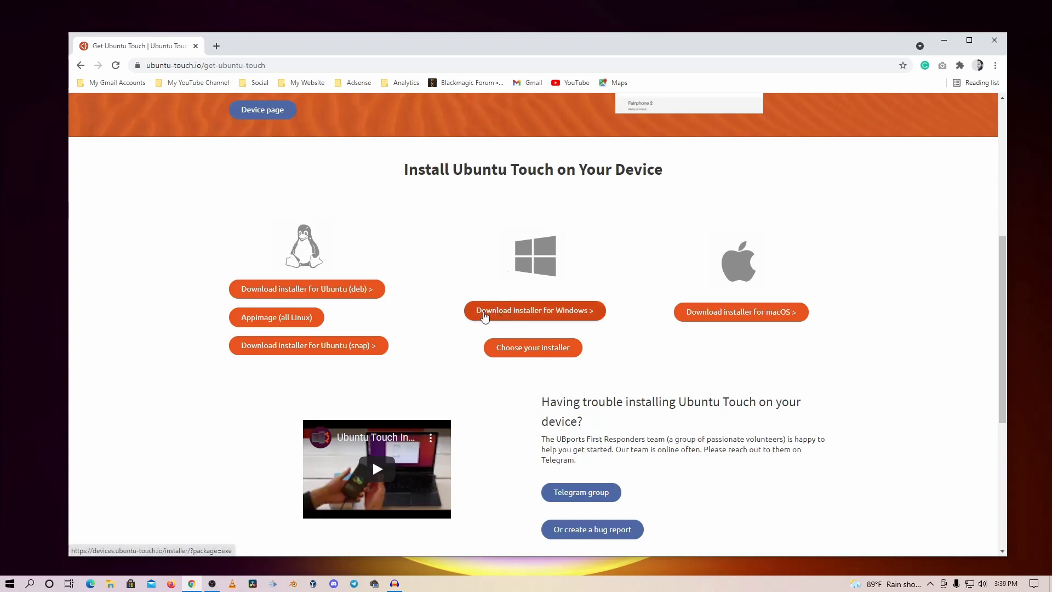
pyautogui.moveTo(553, 315)
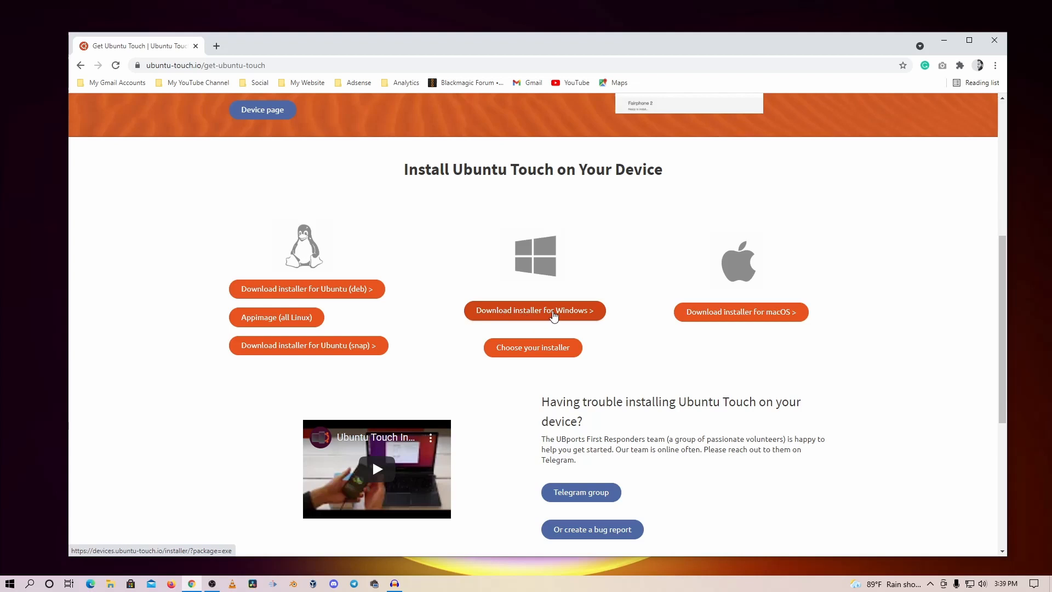
pyautogui.moveTo(537, 316)
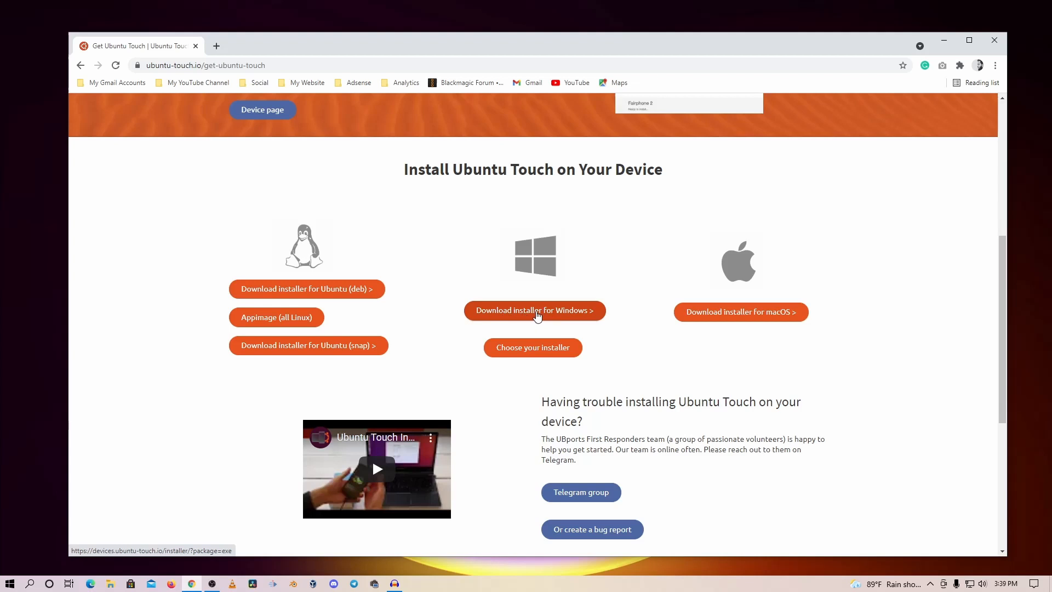
# Start downloading the Windows installer ubports-installer_0.8.8-beta_win.exe
pyautogui.click(534, 310)
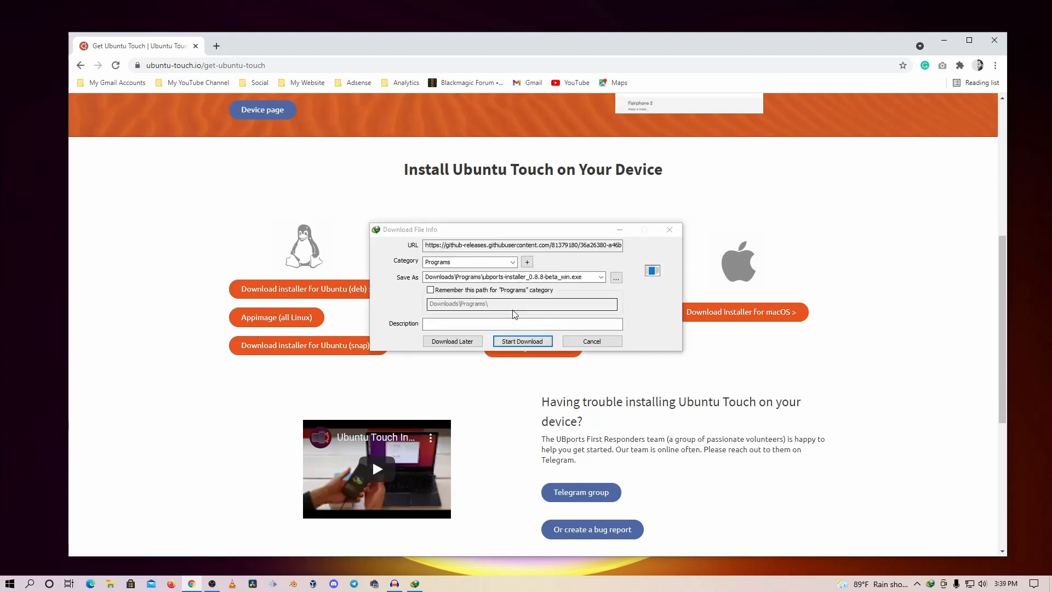
# Download the 67 MB installer with IDM and show it in the Downloads\Programs folder
pyautogui.click(521, 340)
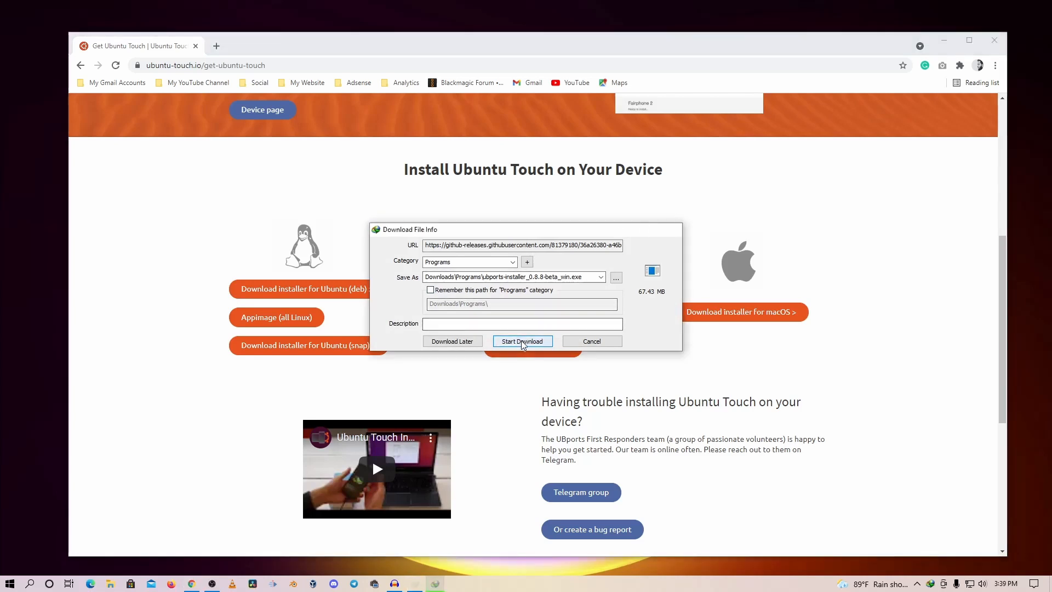
pyautogui.click(522, 341)
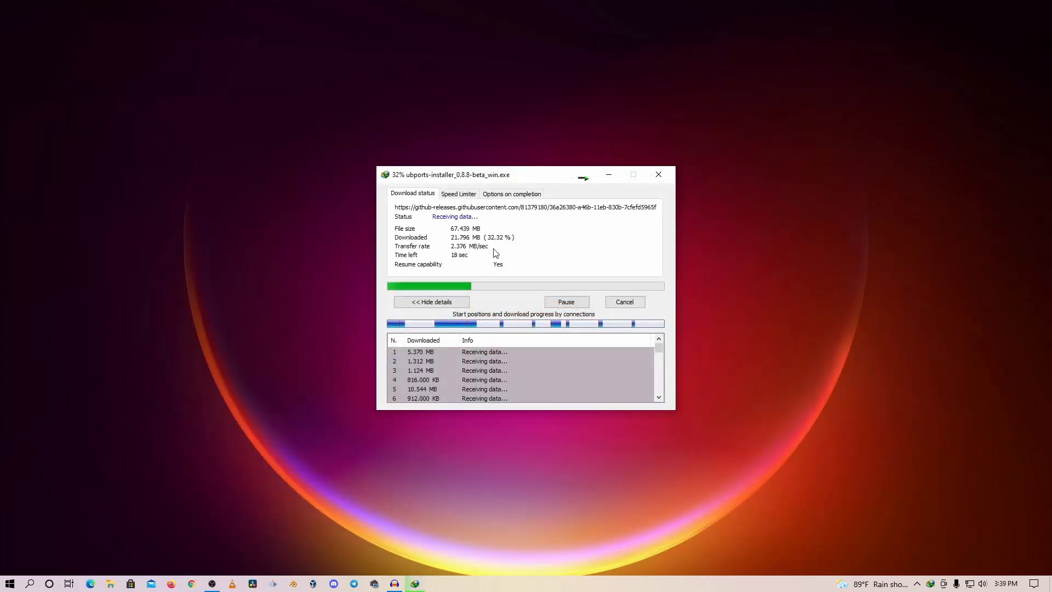
pyautogui.click(657, 174)
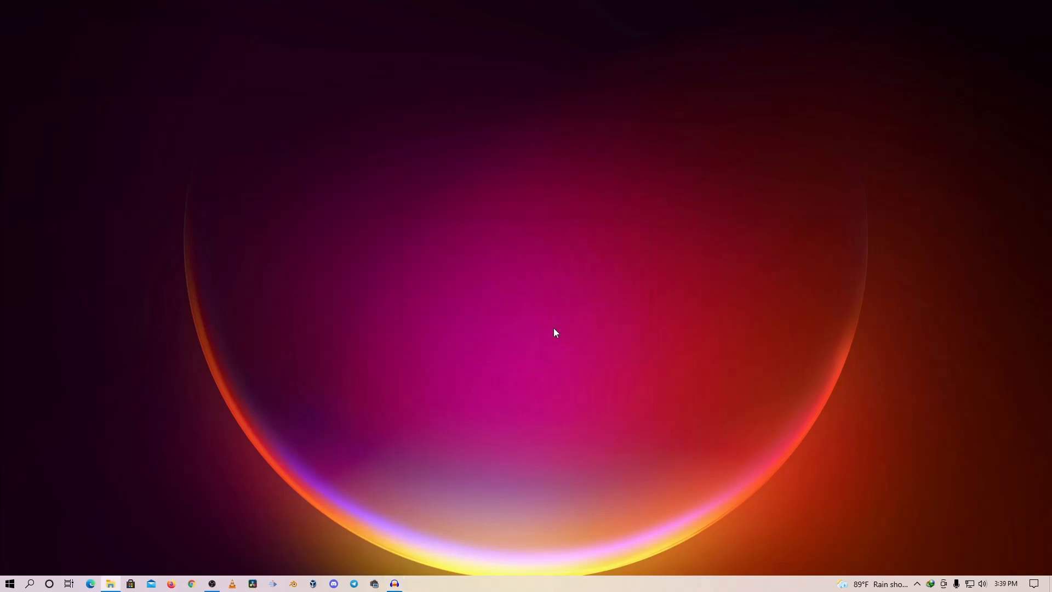
pyautogui.click(110, 583)
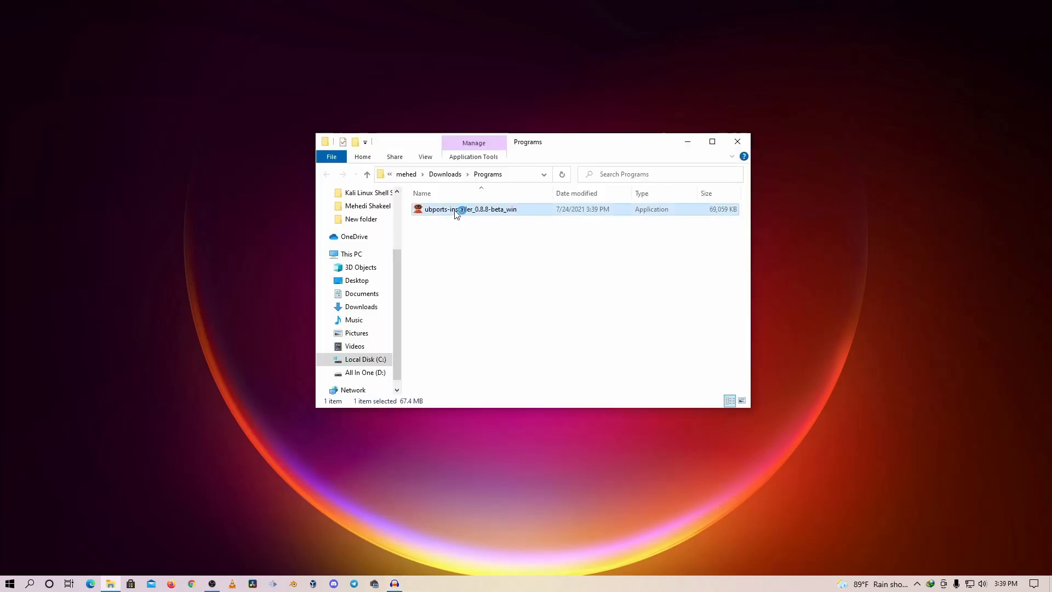
# Run ubports-installer_0.8.8-beta_win and move its window toward the left
pyautogui.doubleClick(470, 208)
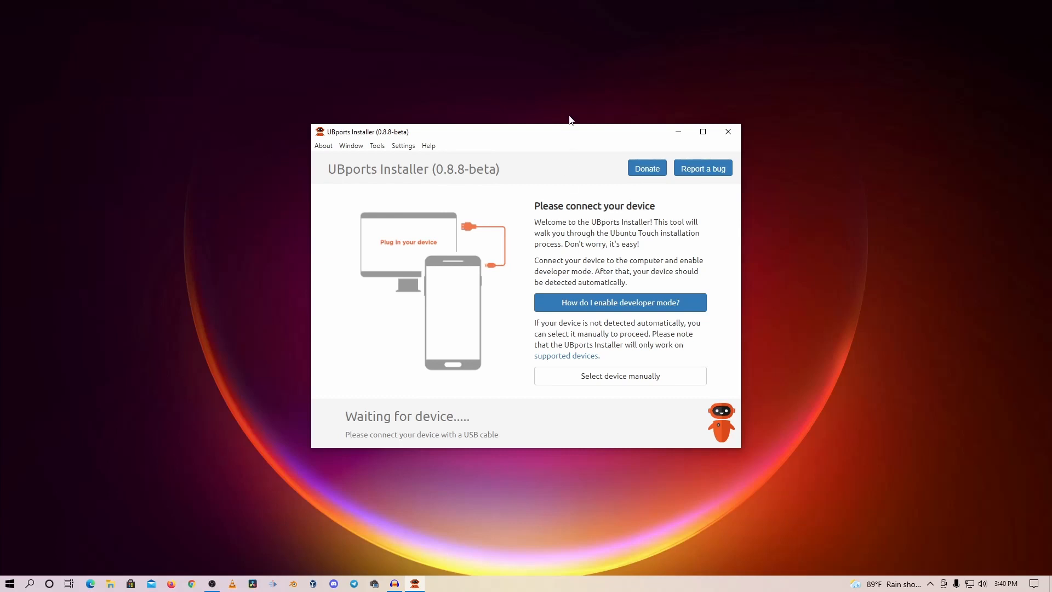
pyautogui.moveTo(570, 131); pyautogui.dragTo(358, 131)
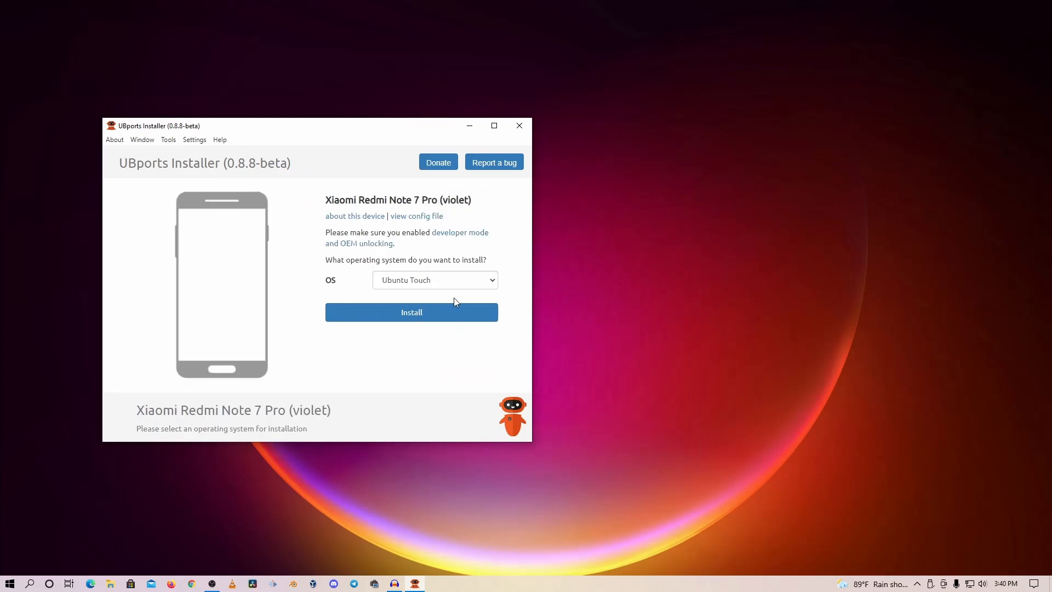
pyautogui.moveTo(710, 294)
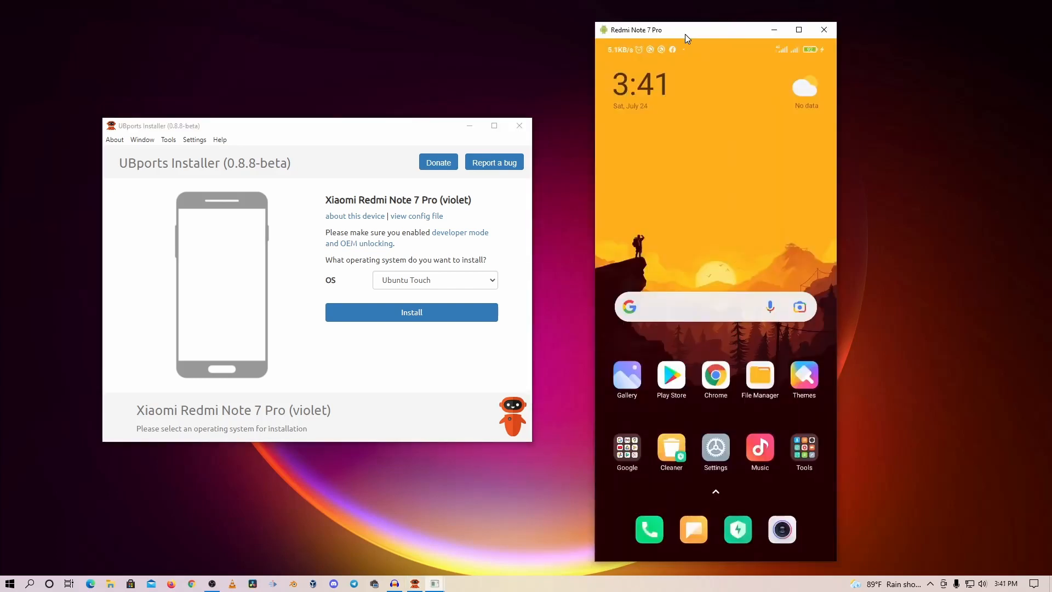
pyautogui.moveTo(706, 204)
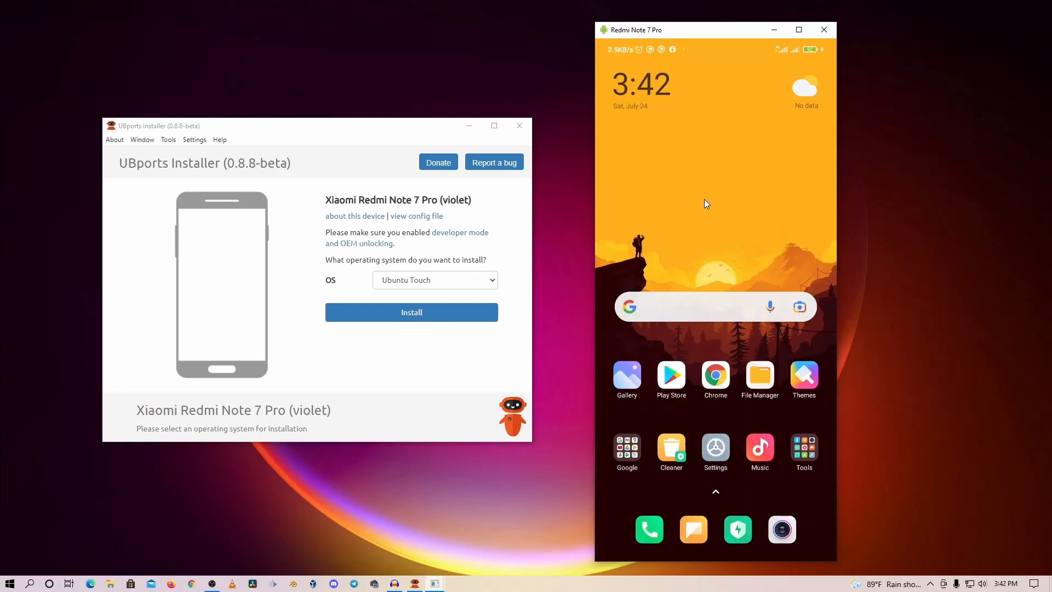
pyautogui.moveTo(979, 55)
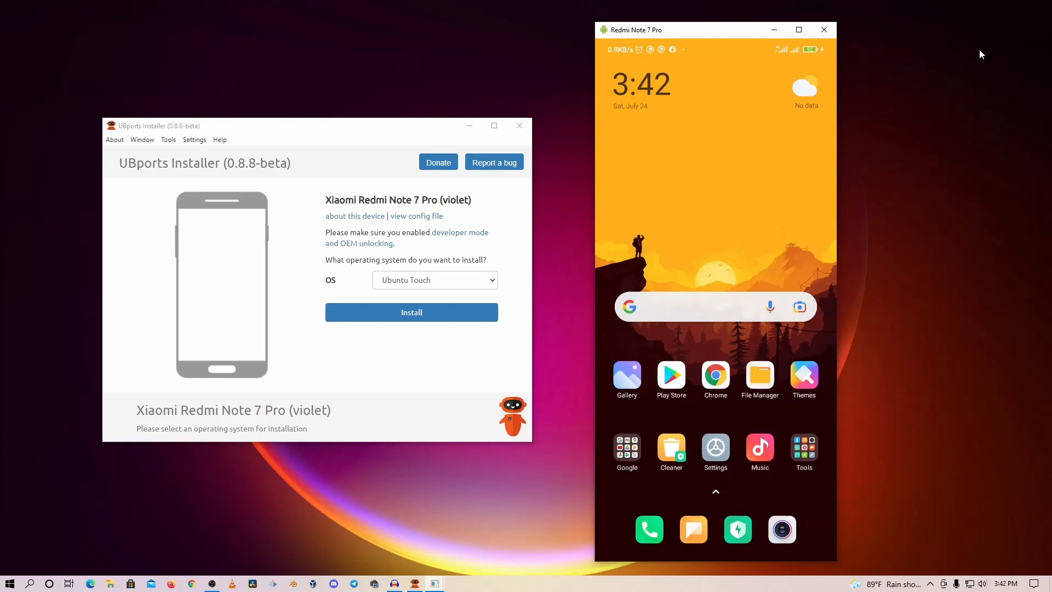
pyautogui.moveTo(967, 32)
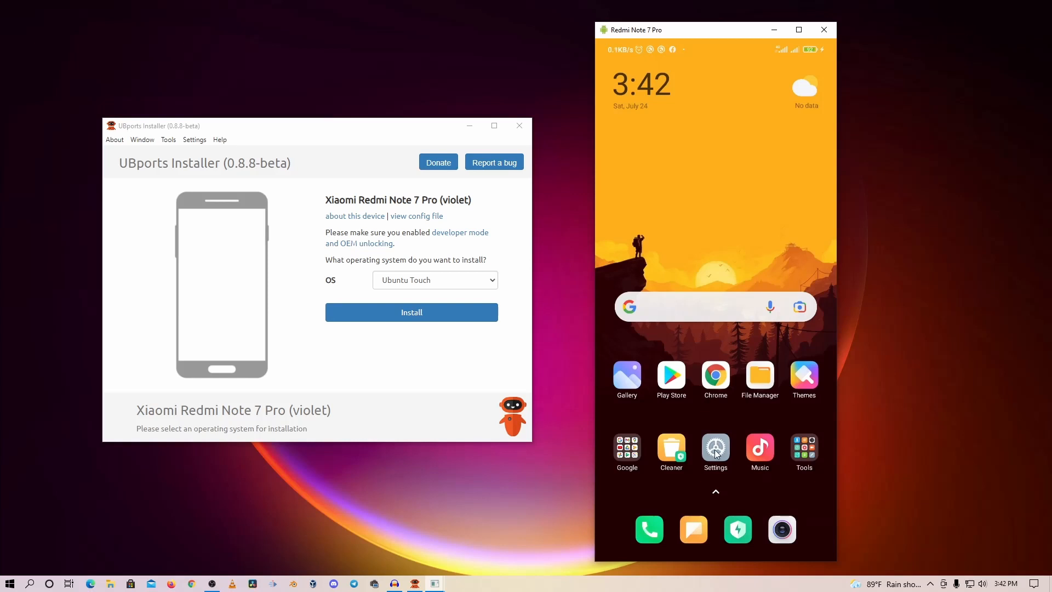
pyautogui.click(714, 447)
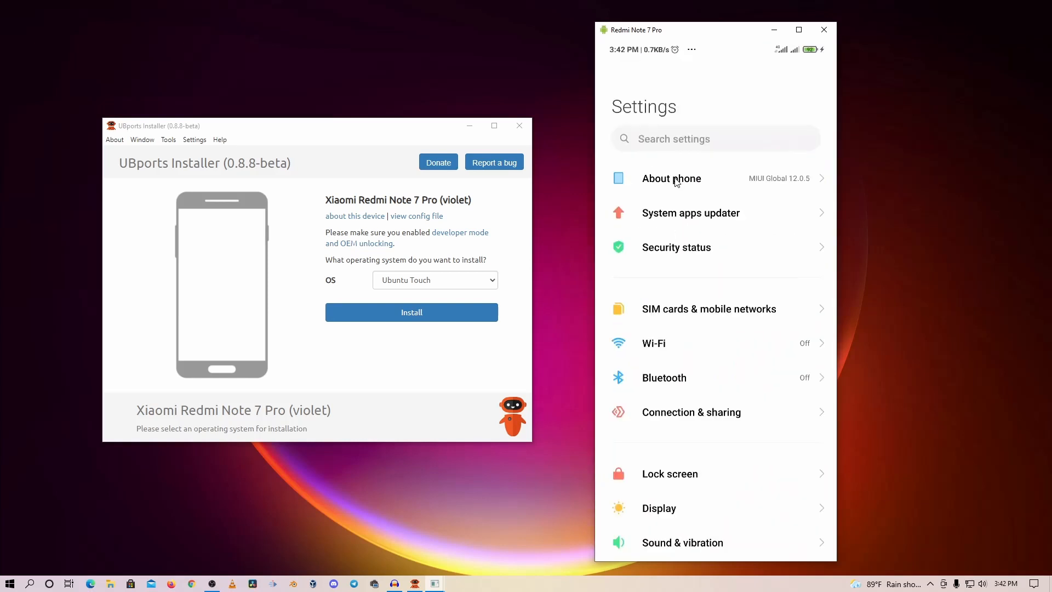
pyautogui.click(671, 177)
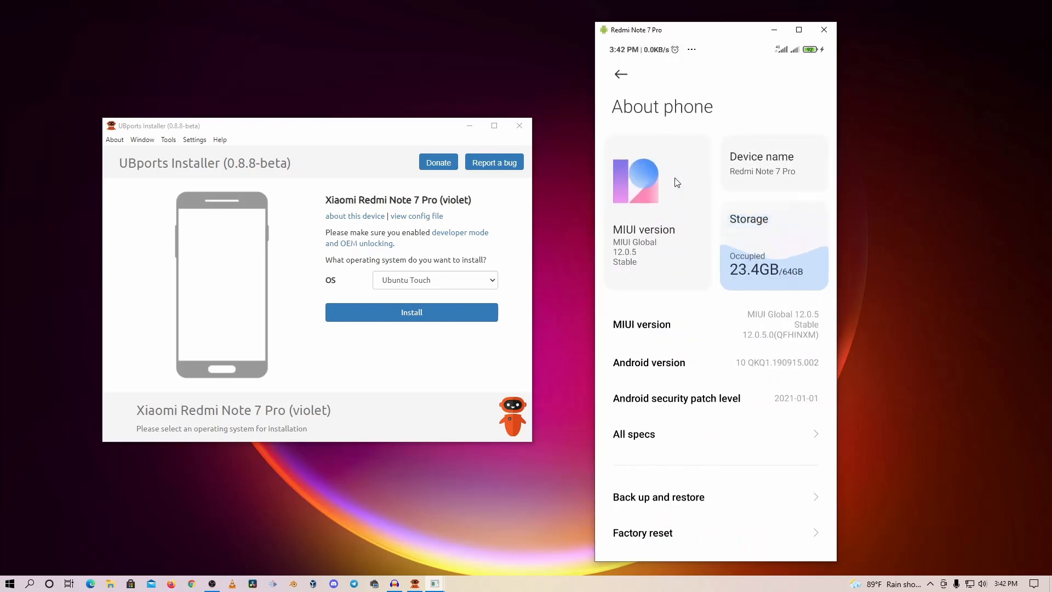
pyautogui.moveTo(668, 240)
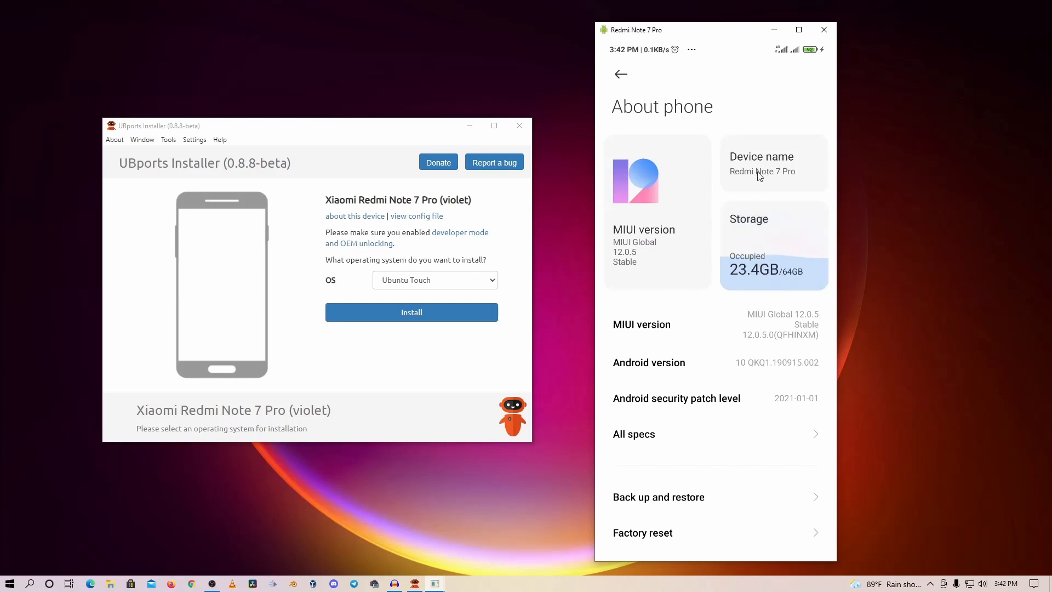
pyautogui.moveTo(620, 75)
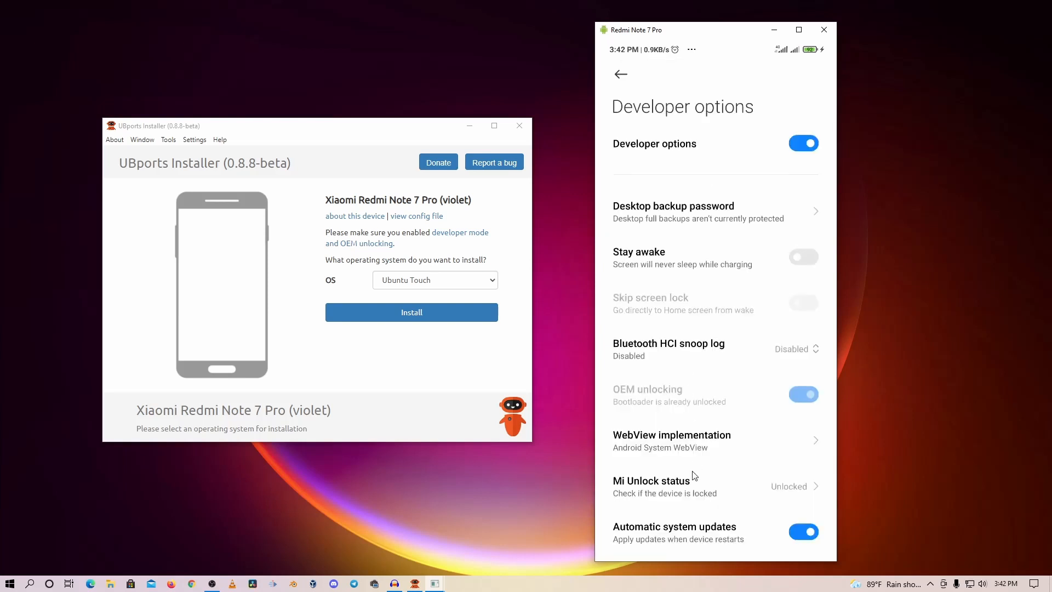
pyautogui.scroll(-3)
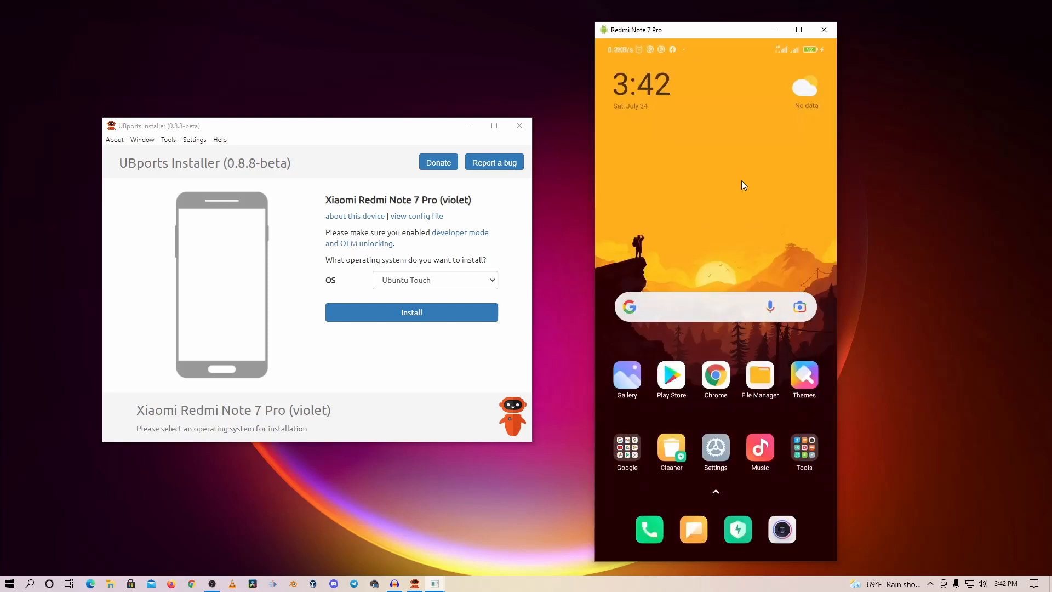
pyautogui.moveTo(722, 151)
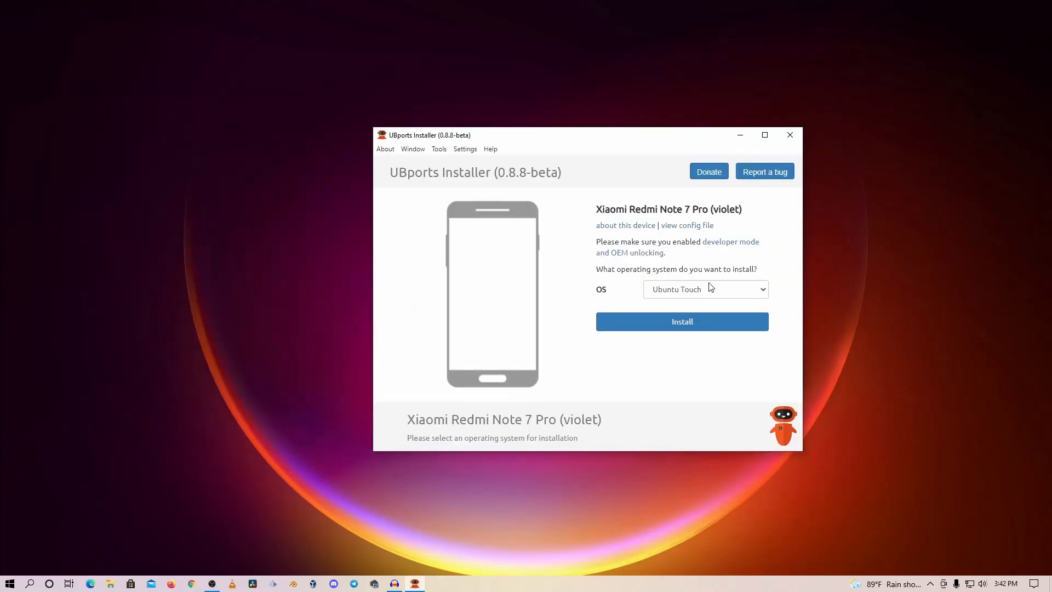
# Confirm Ubuntu Touch as the OS and start Install, reaching the 16.04/arm64/android9/stable options
pyautogui.click(704, 288)
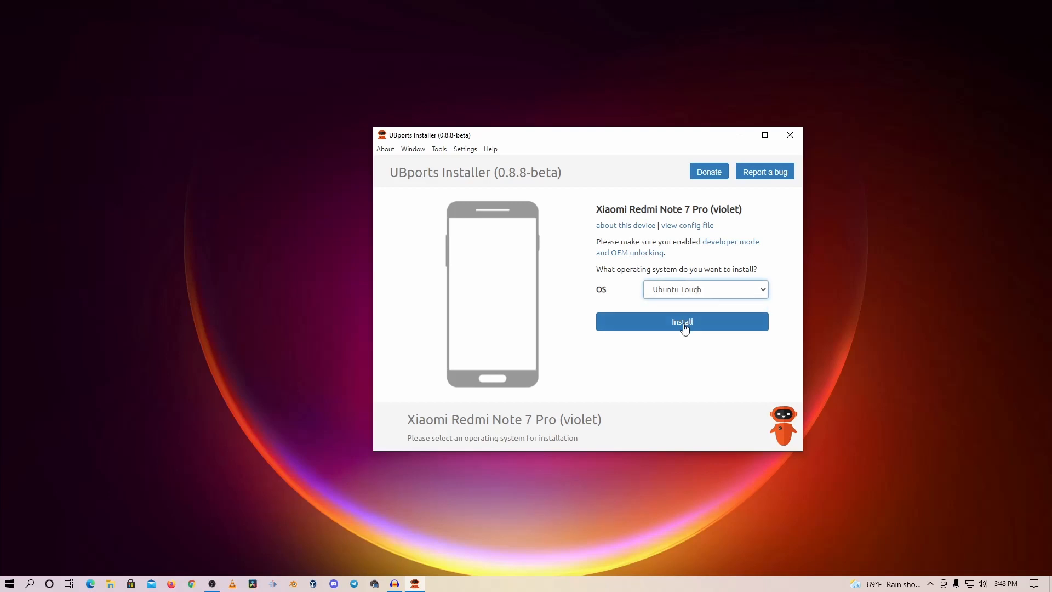
pyautogui.click(681, 321)
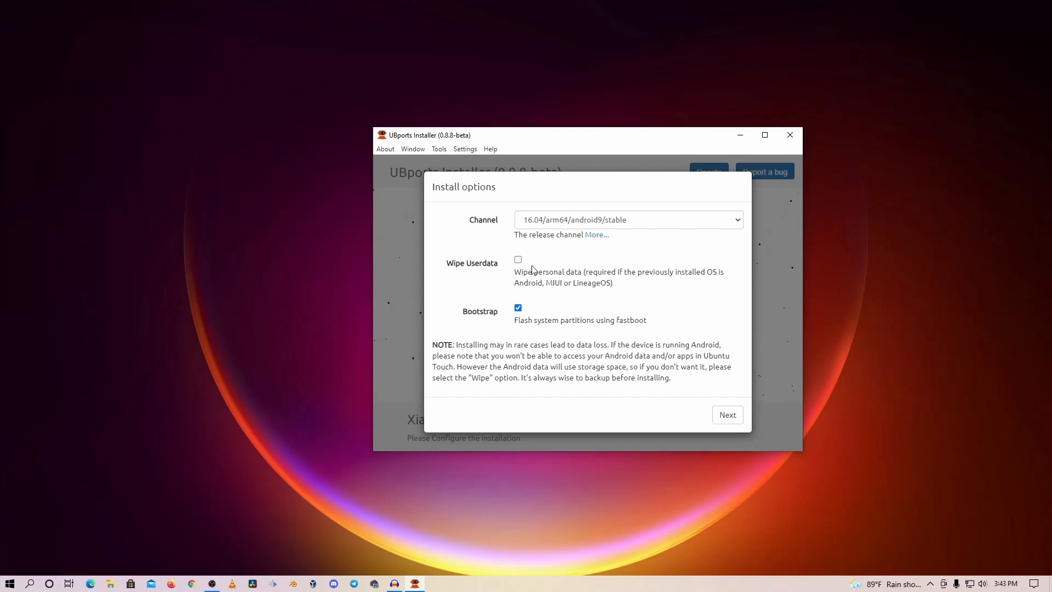
# Enable Wipe Userdata and proceed so the installer checks firmware files
pyautogui.click(517, 259)
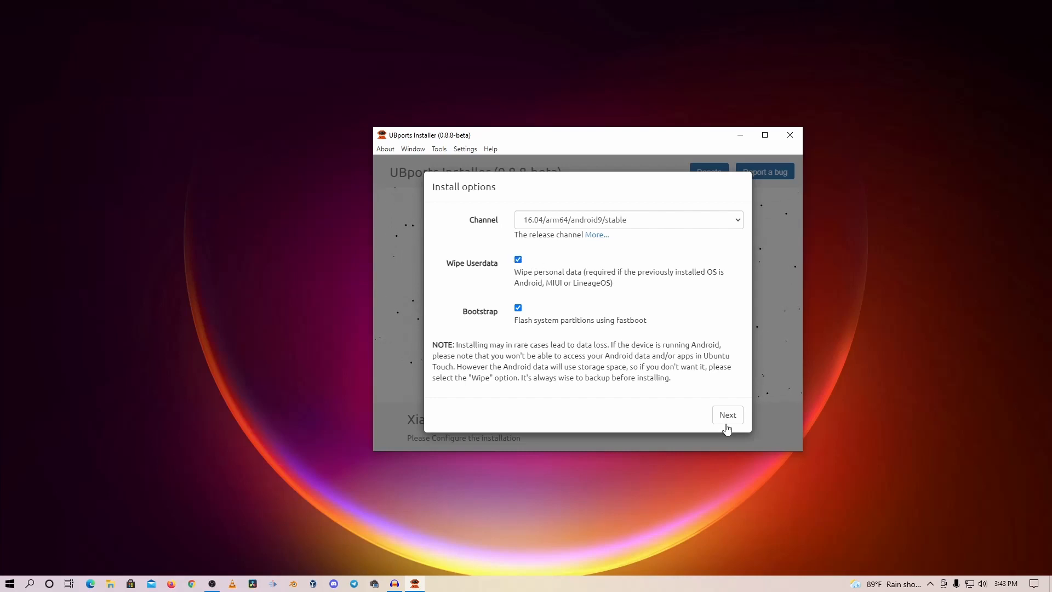
pyautogui.click(726, 414)
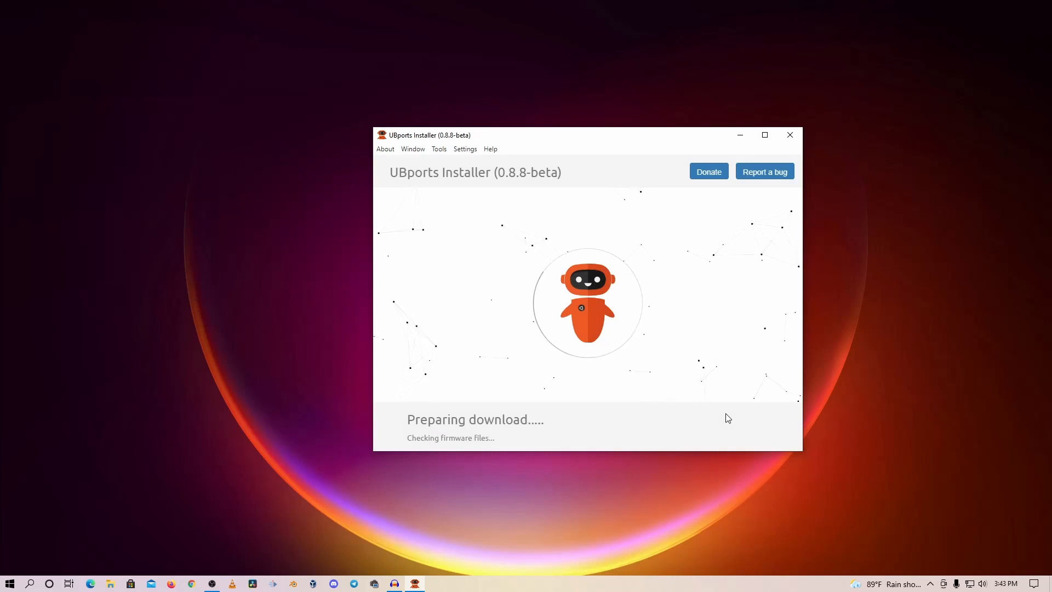